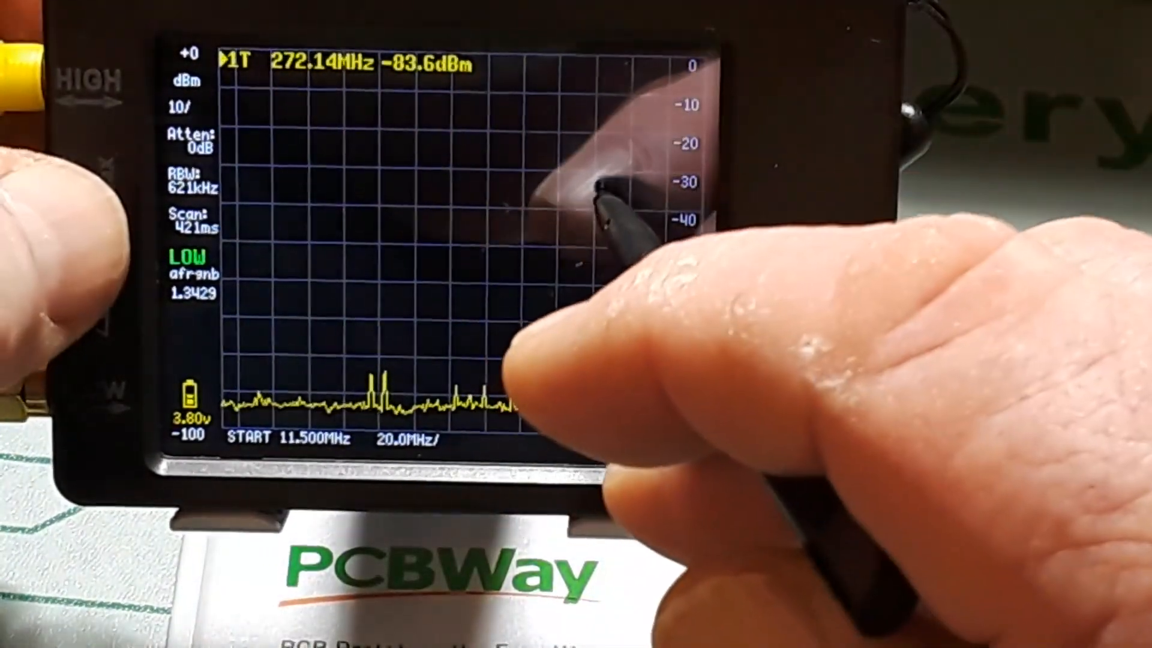
# - Show the FREQUENCY submenu with start 11.5 MHz, stop 281.5 MHz, center 146.5 MHz, span 270 MHz
pyautogui.click(624, 220)
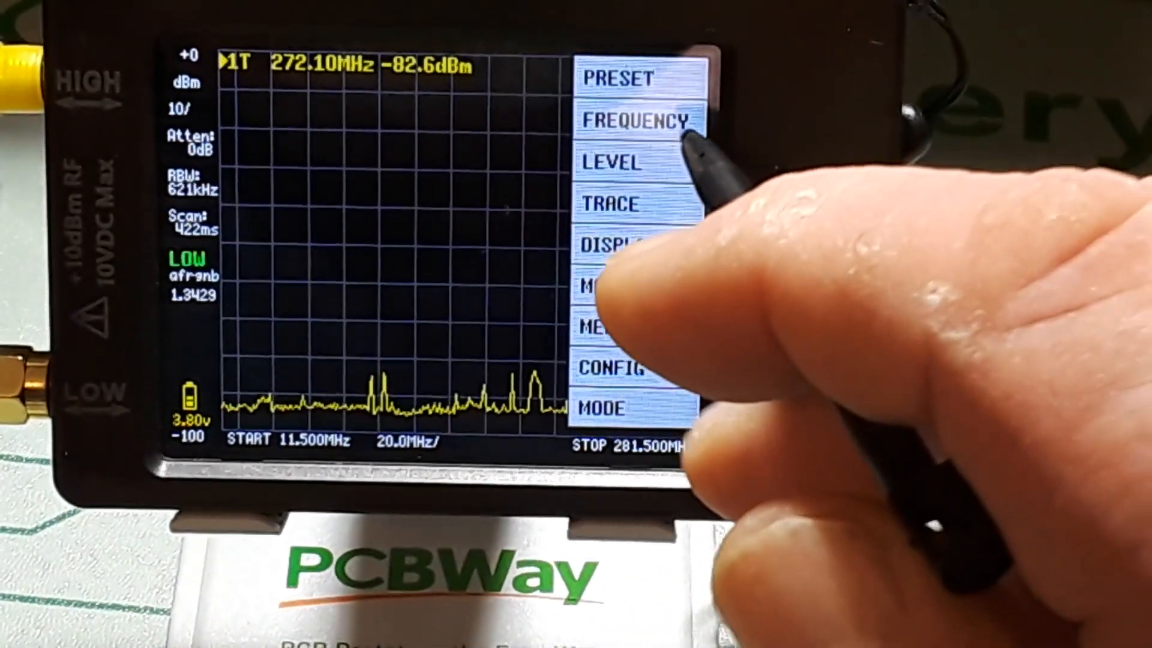
pyautogui.click(632, 120)
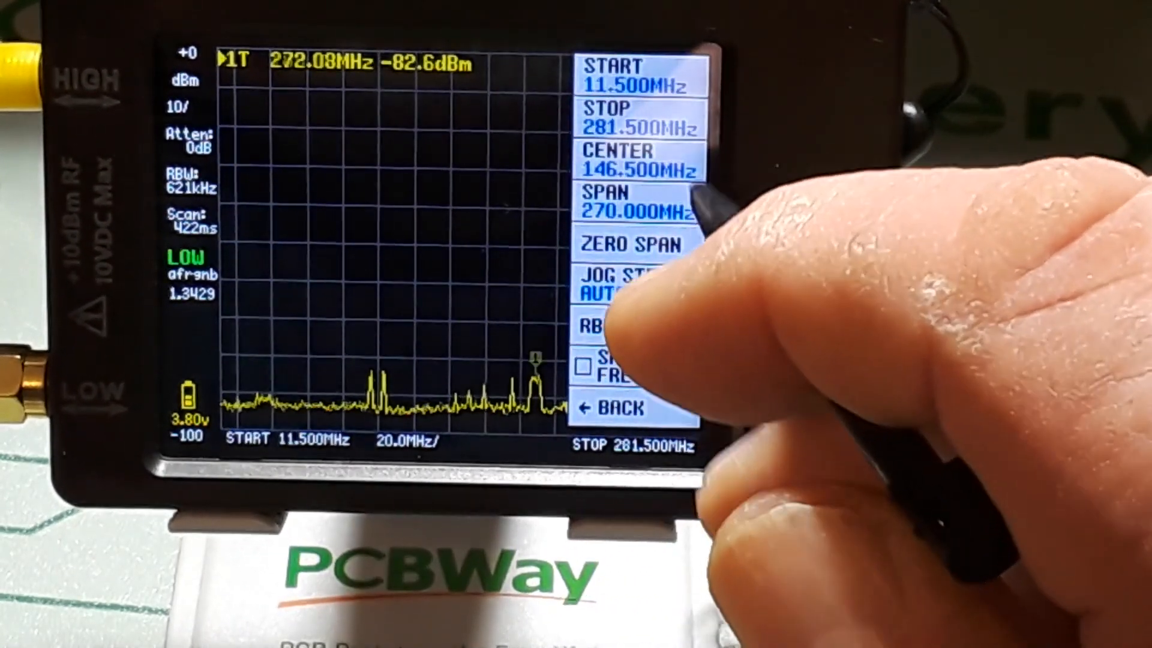